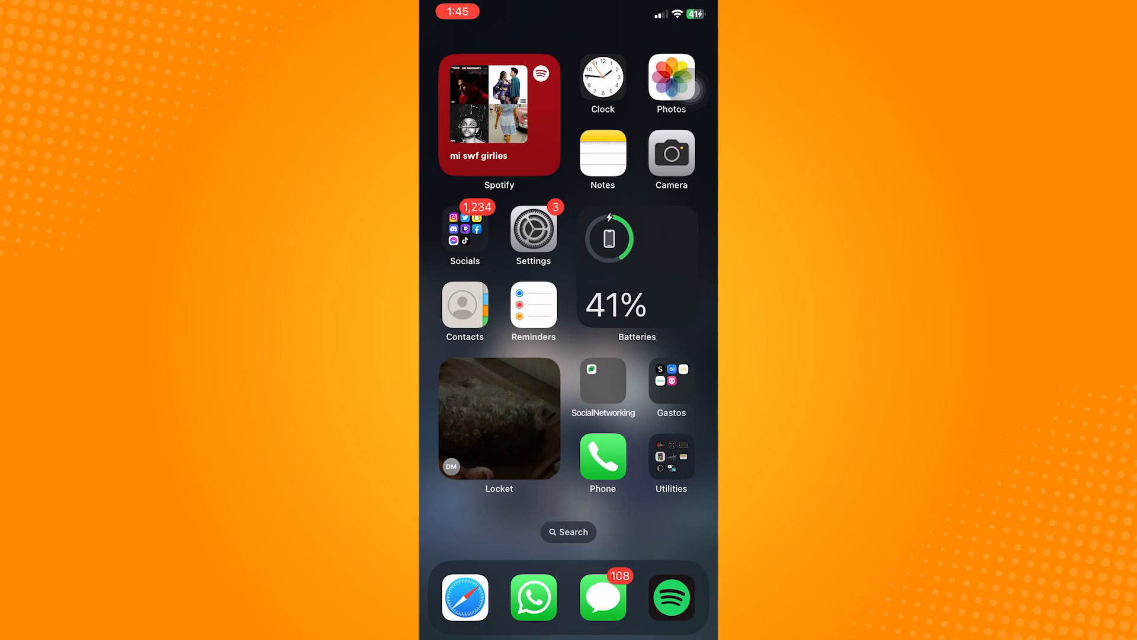
# - Search the App Store for "in" and open the Instagram product page
pyautogui.click(568, 532)
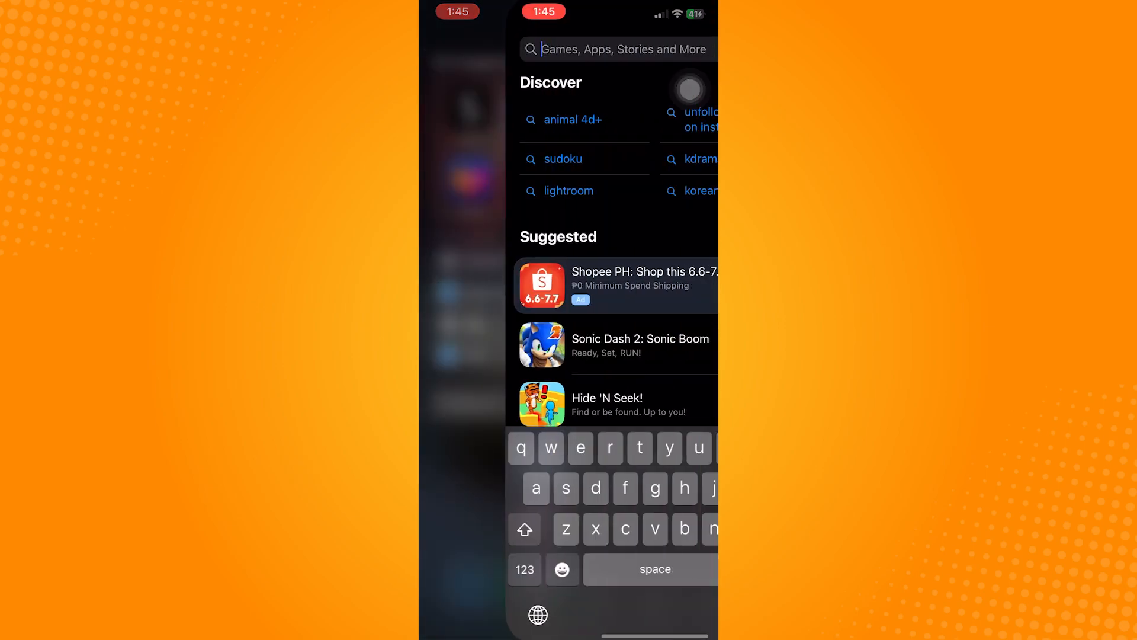
pyautogui.write('in')
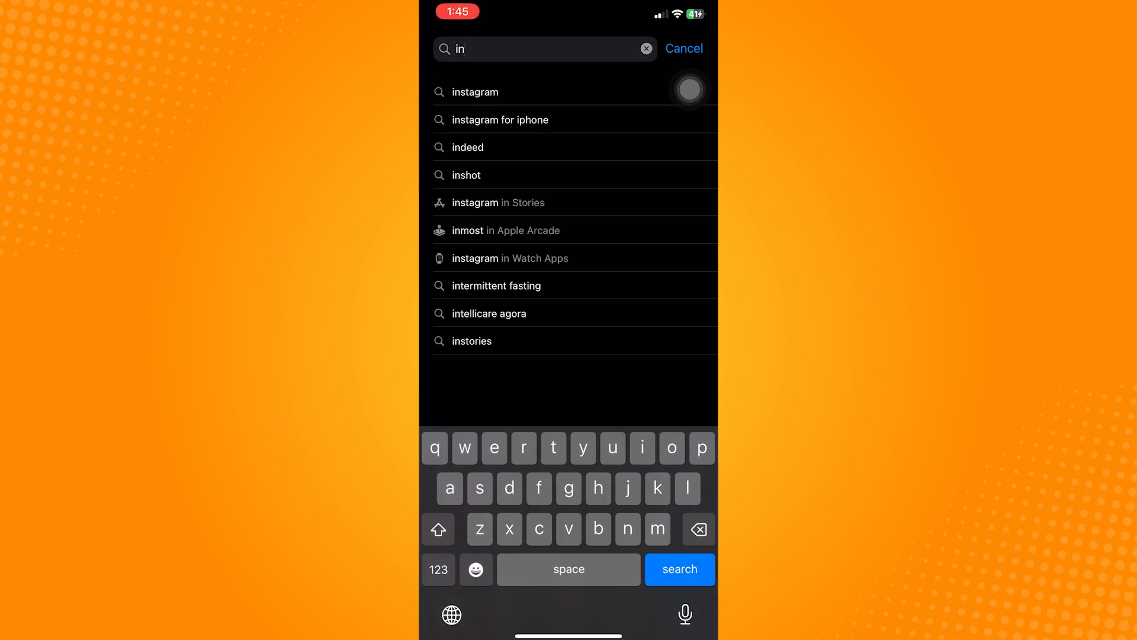
pyautogui.click(476, 91)
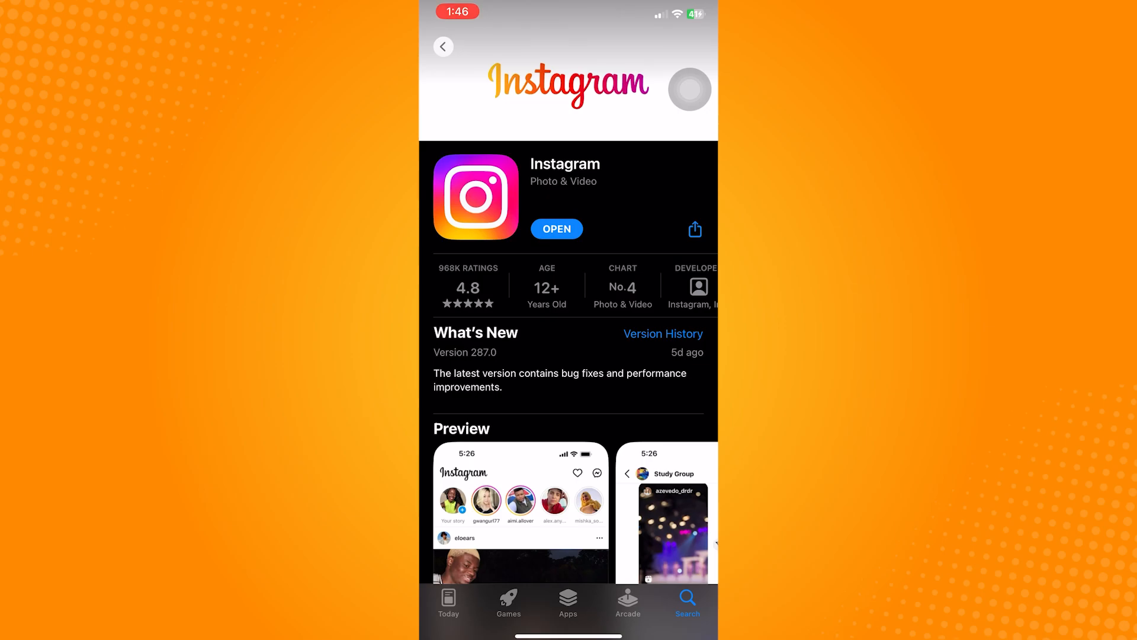
# - Launch Instagram and, via Settings and privacy > Account type and tools, begin switching to a professional account
pyautogui.click(557, 228)
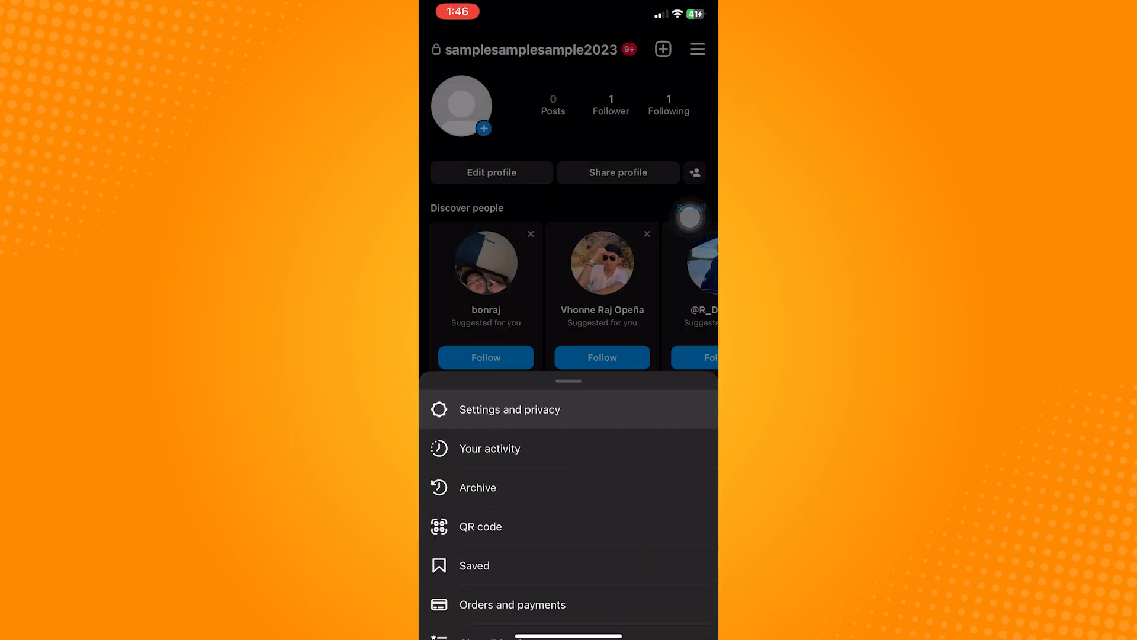
pyautogui.click(509, 409)
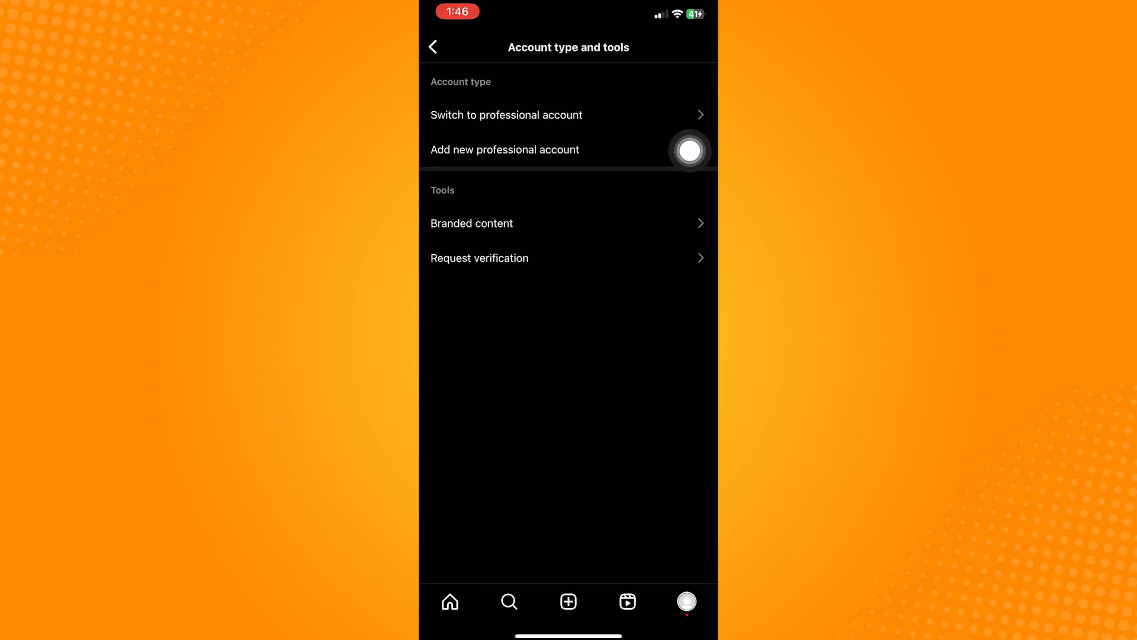
pyautogui.click(506, 114)
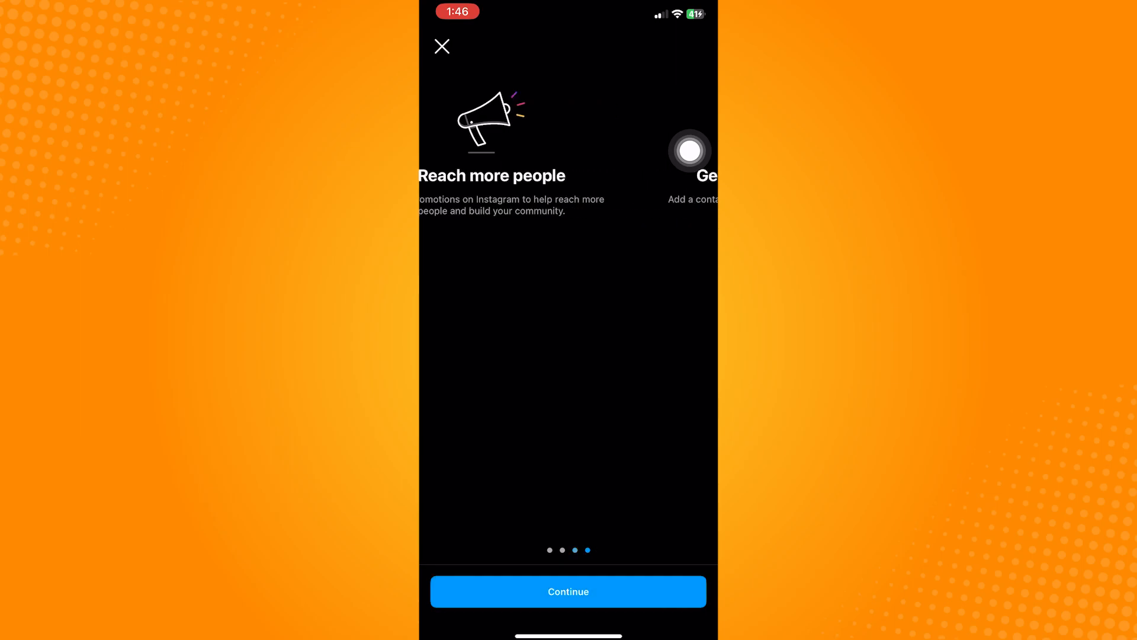
# - Continue through the intro, choose a category to make it a creator account, then start Create a broadcast channel from New message
pyautogui.click(567, 591)
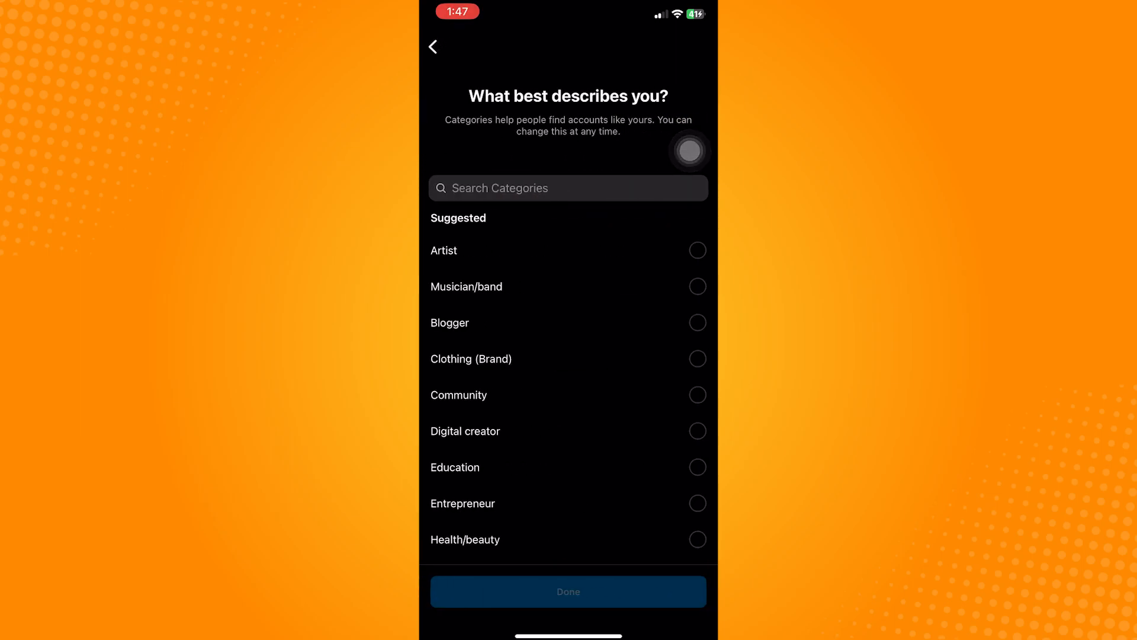
pyautogui.scroll(-3)
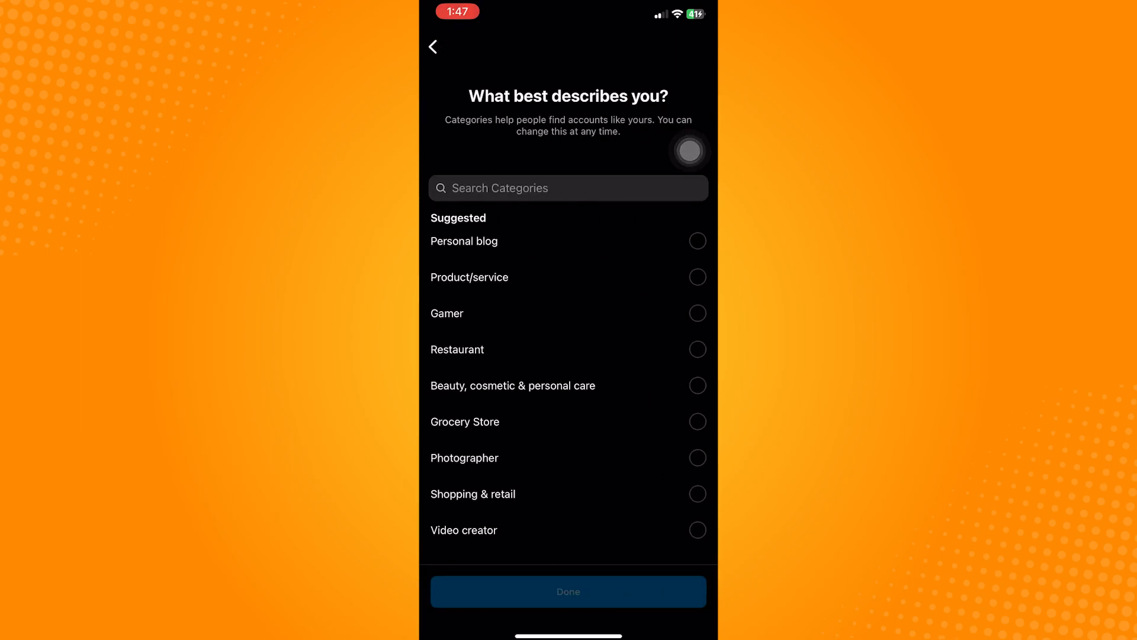
pyautogui.click(568, 591)
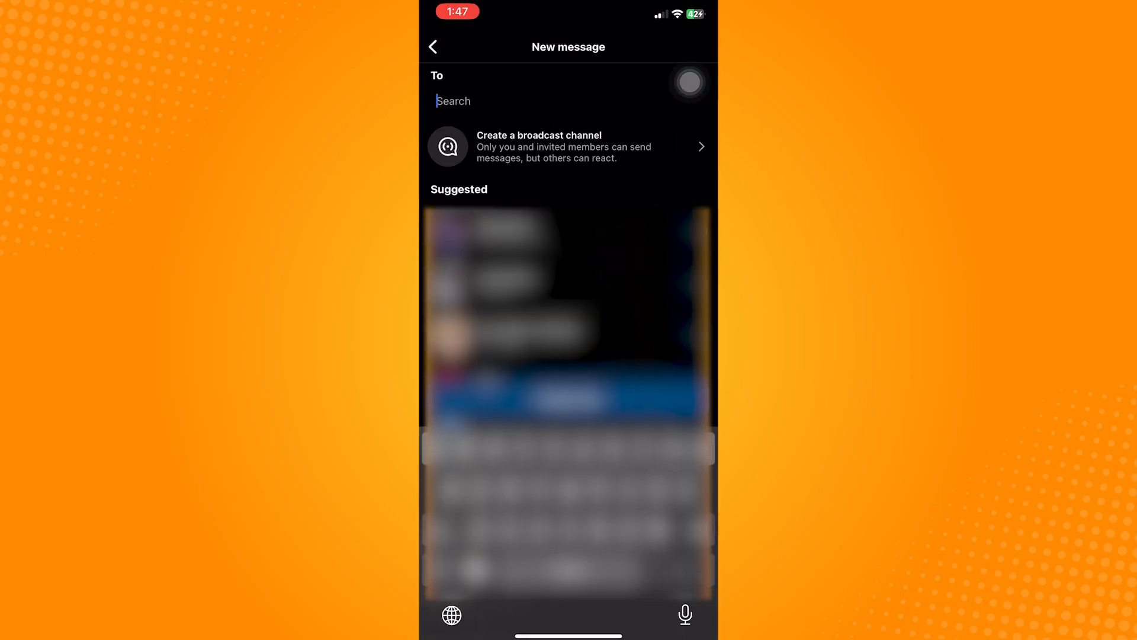
pyautogui.click(568, 147)
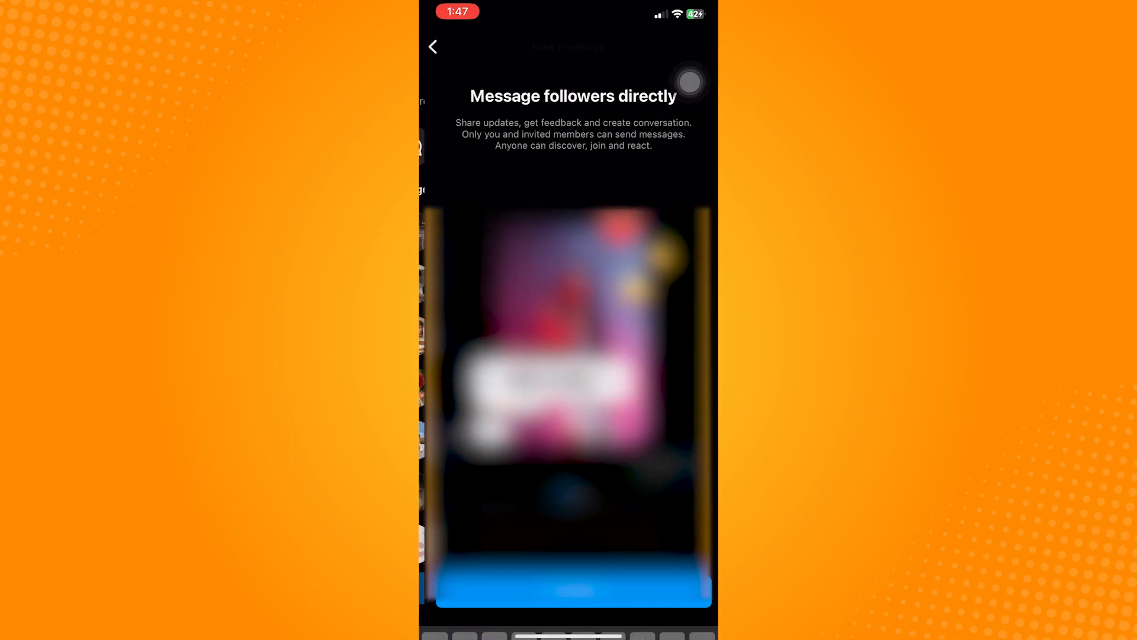